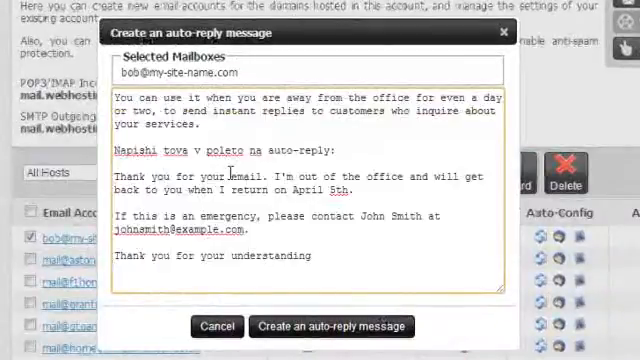
{"action": "left_click", "coordinate": [329, 326]}
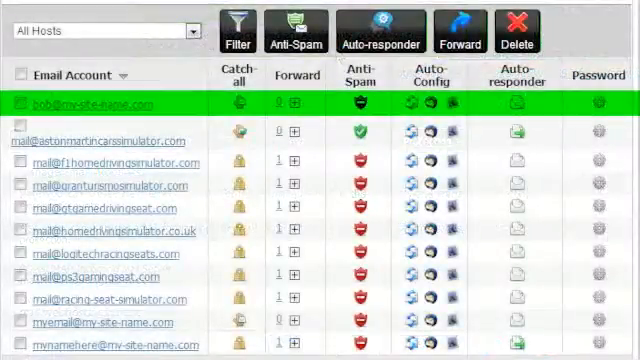
{"action": "left_click", "coordinate": [541, 27]}
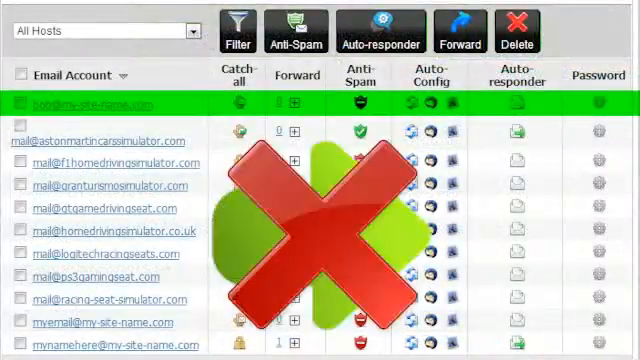